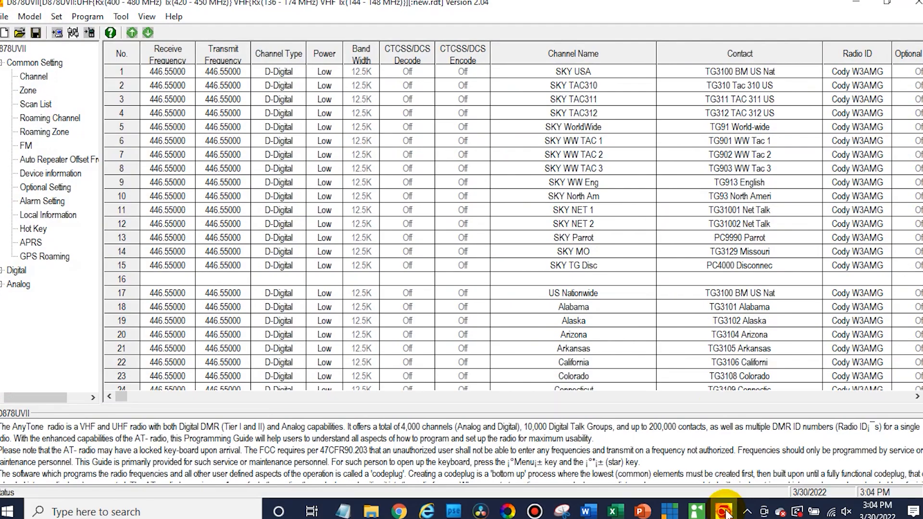
pyautogui.moveTo(597, 310)
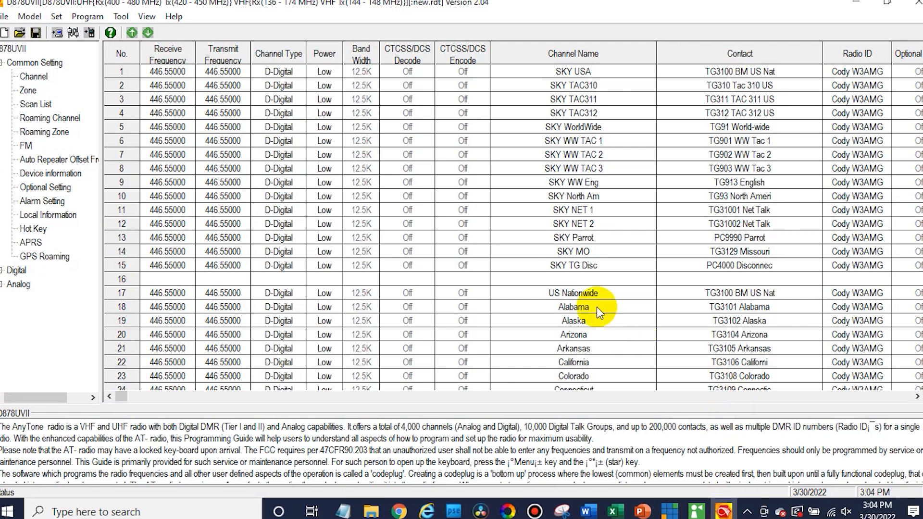
pyautogui.moveTo(484, 274)
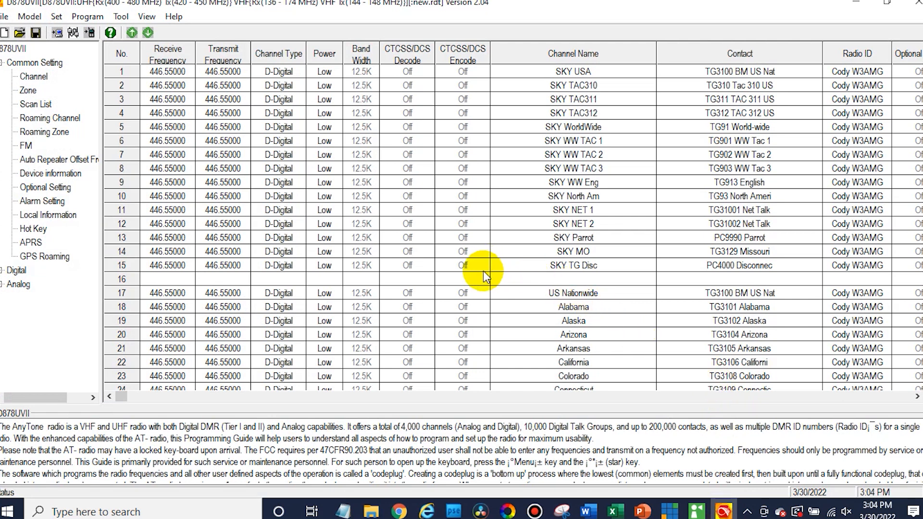
pyautogui.moveTo(379, 141)
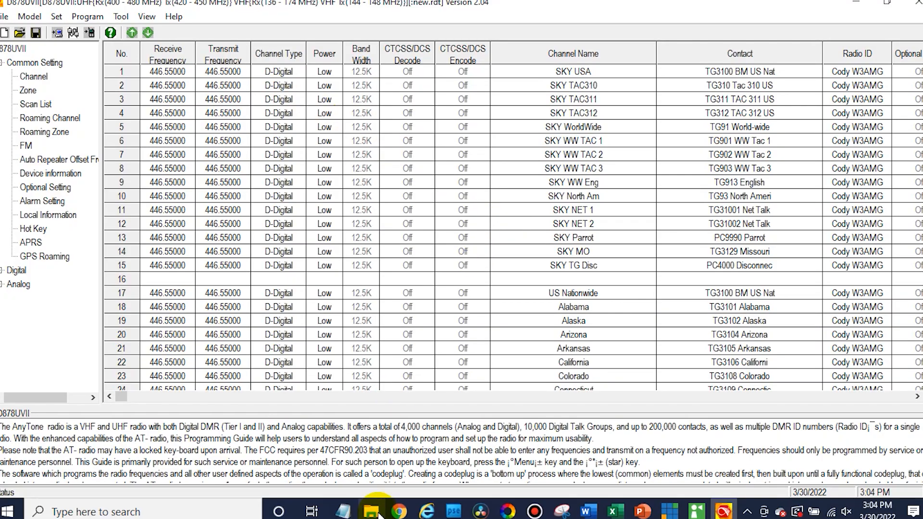
# Browse to radioid.net in Chrome and reach the raw data dumps page via Database > Data Dumps.
pyautogui.click(398, 511)
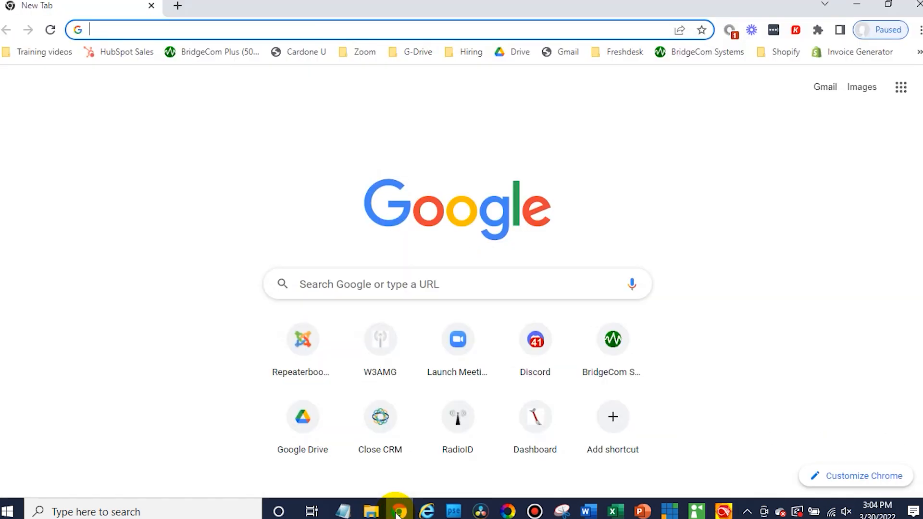
pyautogui.moveTo(198, 33)
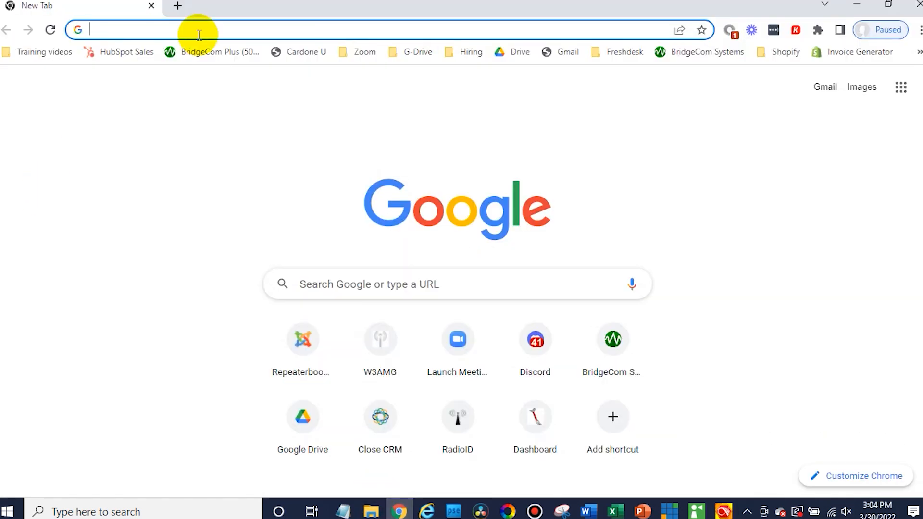
pyautogui.write('radioid.net/#!')
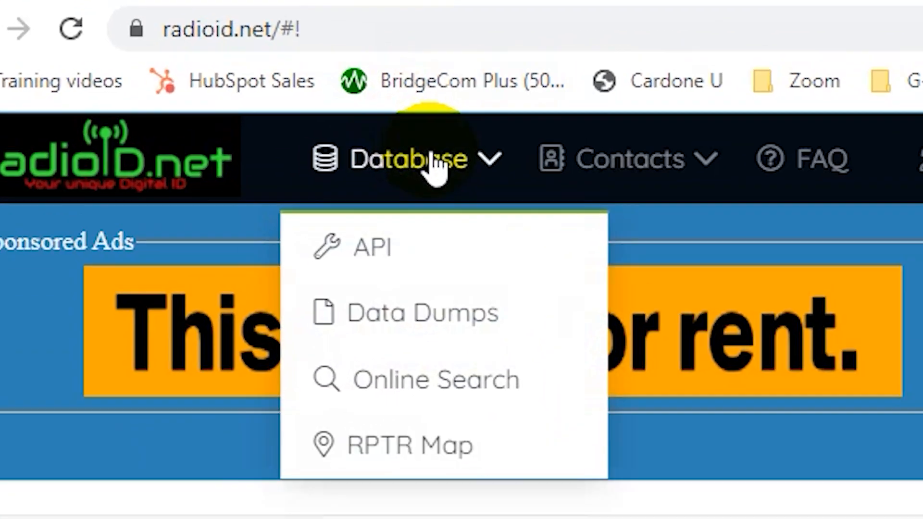
pyautogui.click(400, 158)
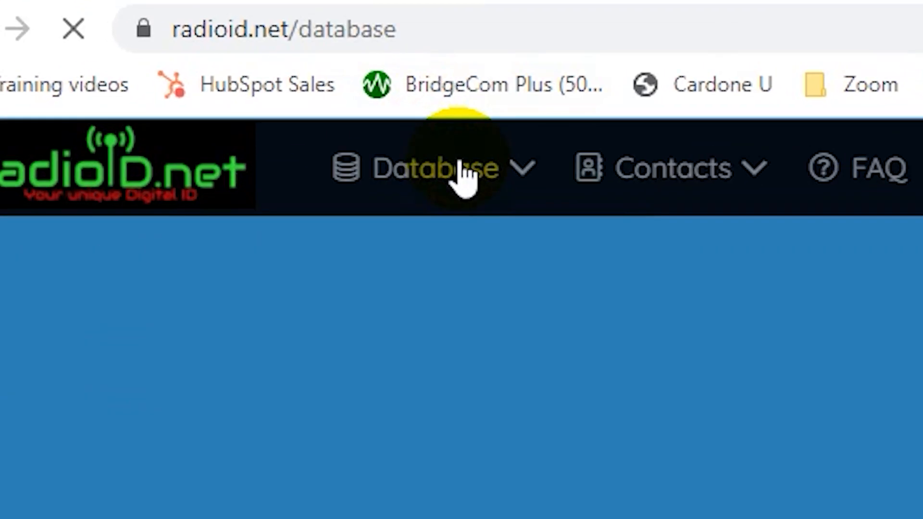
pyautogui.click(430, 168)
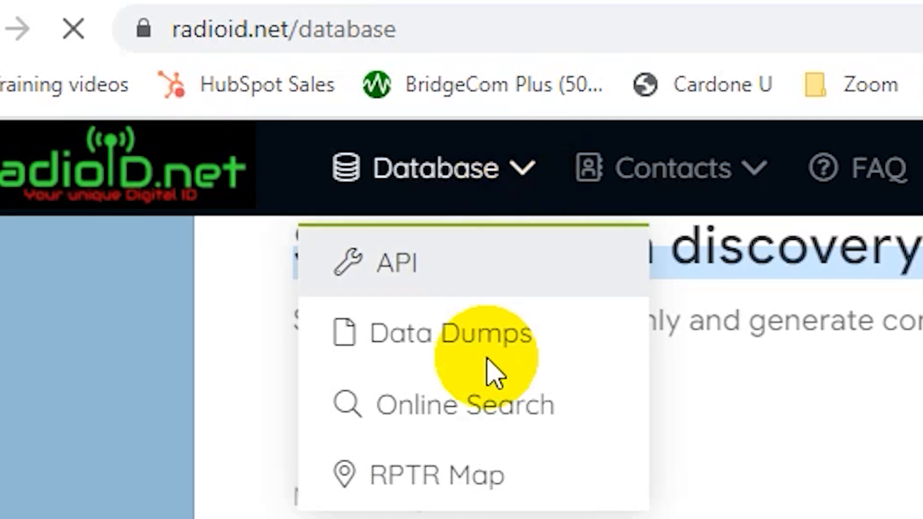
pyautogui.click(447, 334)
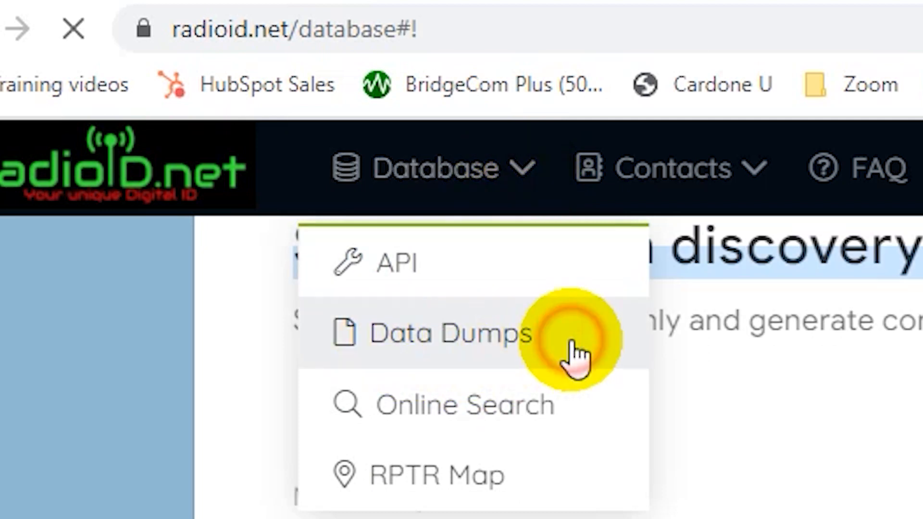
pyautogui.click(447, 334)
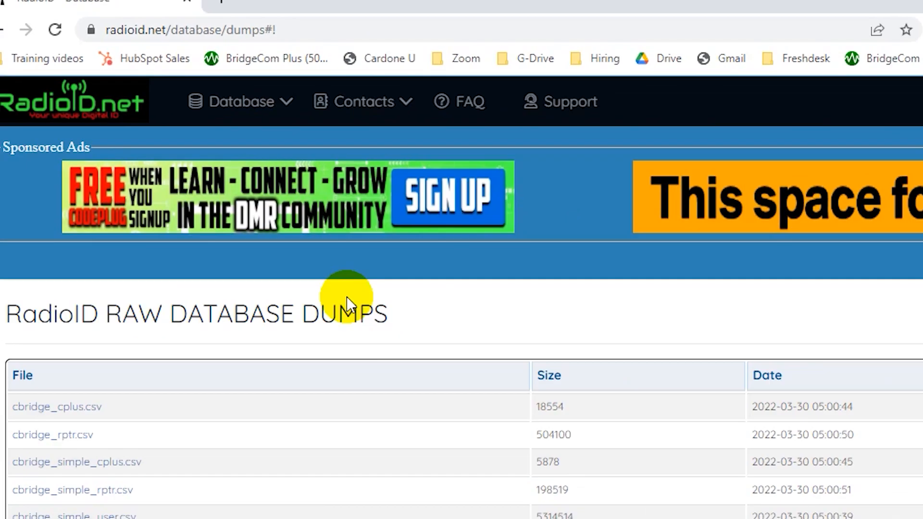
# Download the user.csv dump and save it on the Desktop as 'user 3-30-2022'.
pyautogui.scroll(-3)
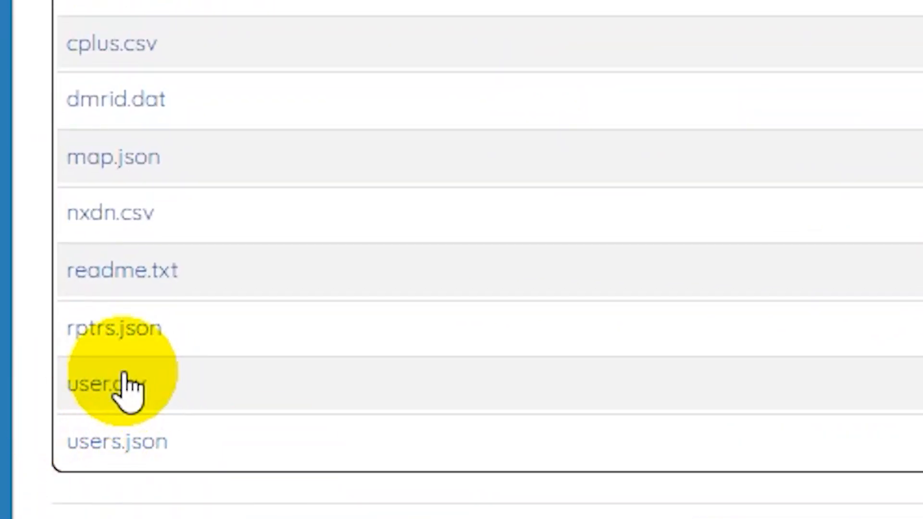
pyautogui.click(109, 385)
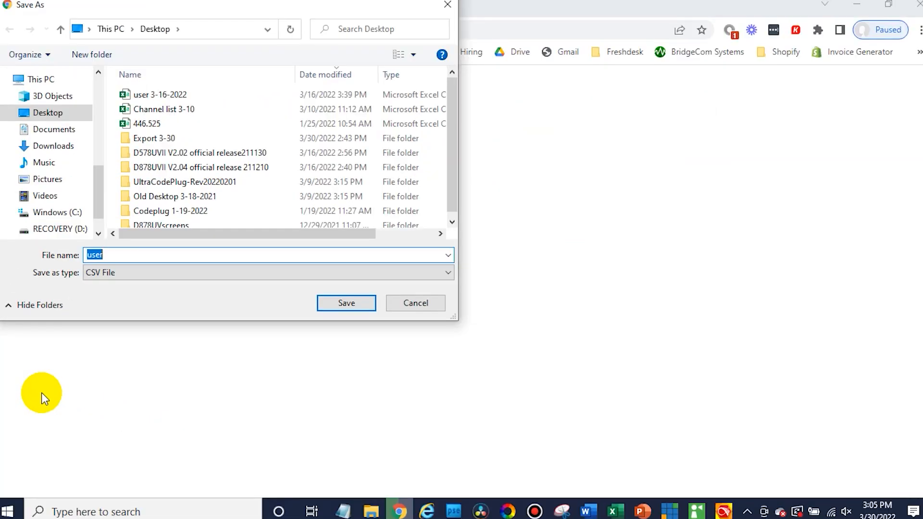
pyautogui.moveTo(67, 125)
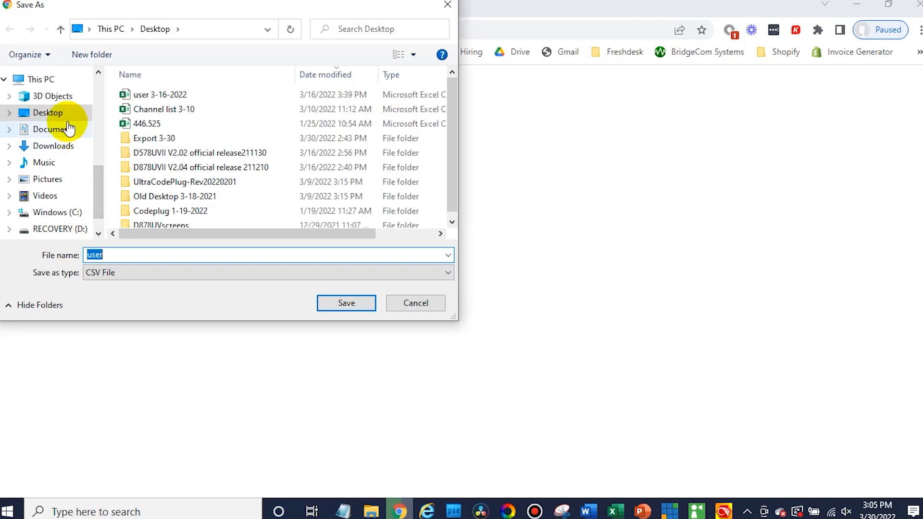
pyautogui.click(256, 254)
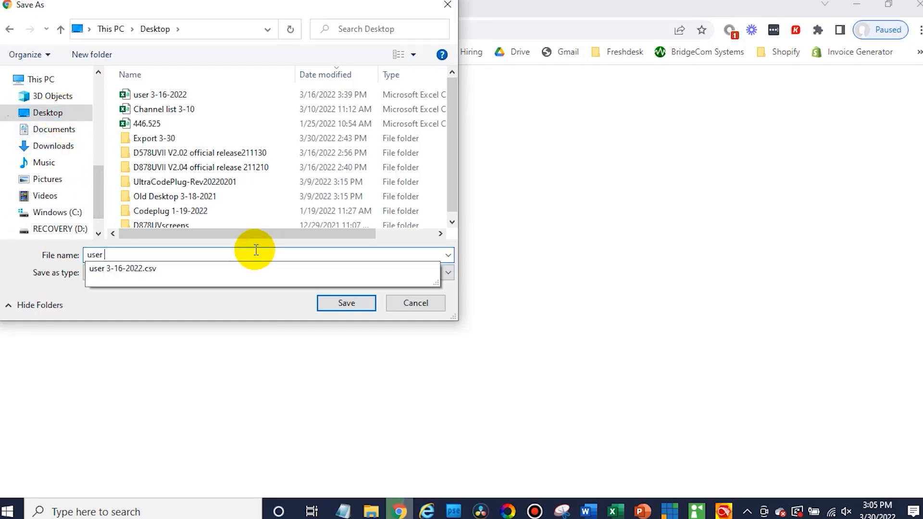
pyautogui.write('3-30-')
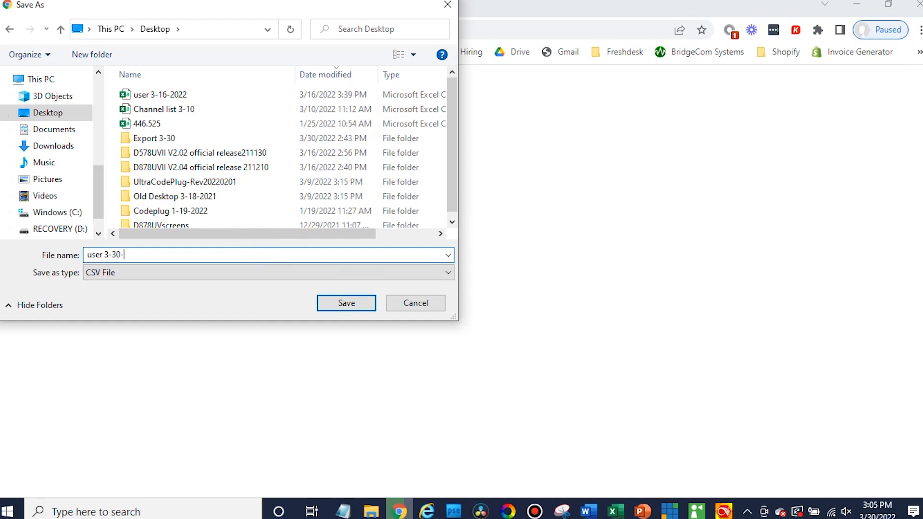
pyautogui.write('2022')
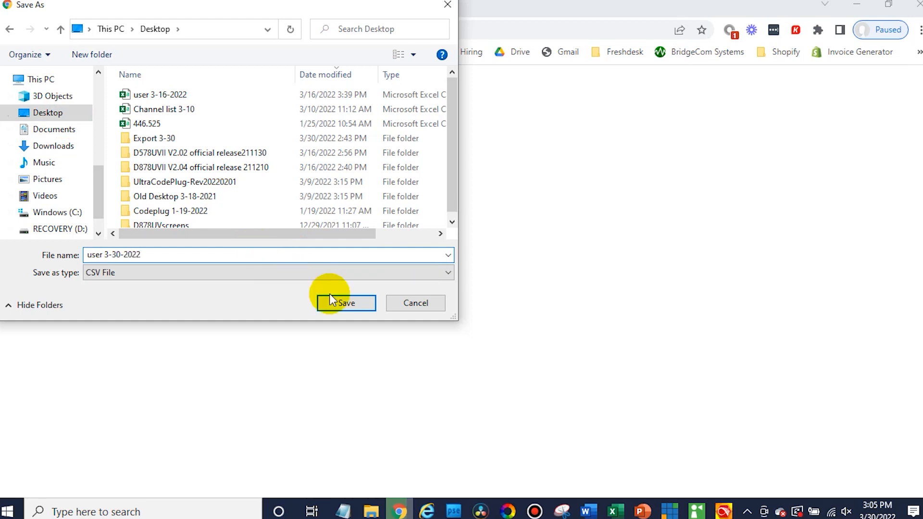
pyautogui.click(346, 303)
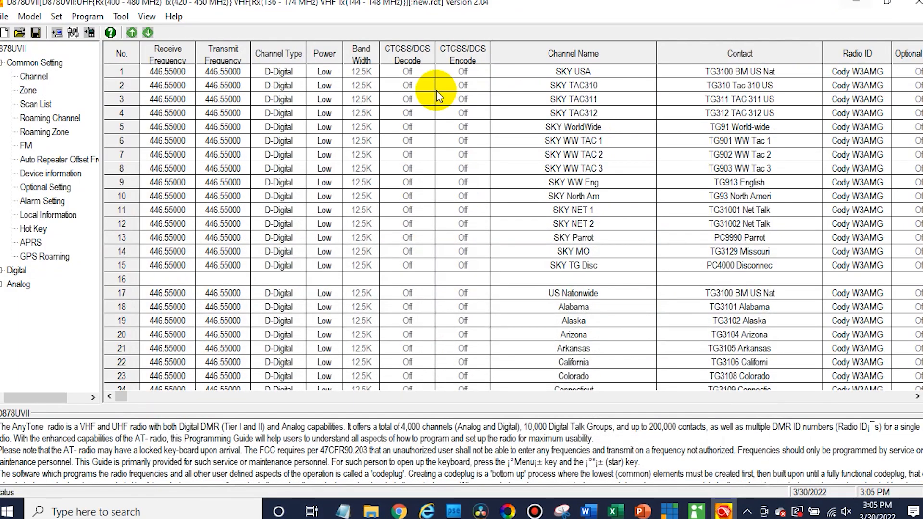
pyautogui.moveTo(121, 17)
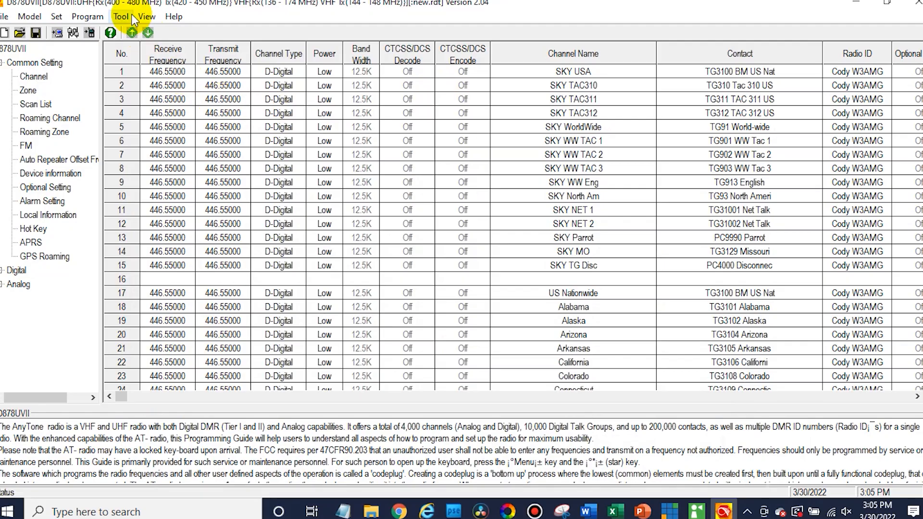
pyautogui.moveTo(121, 37)
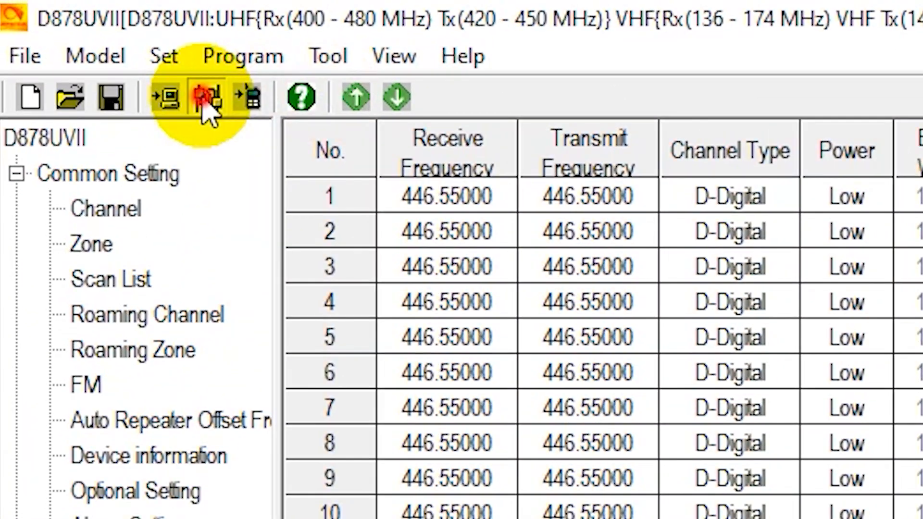
# Read the radio's data, including Other Data, into the CPS and acknowledge completion.
pyautogui.click(206, 97)
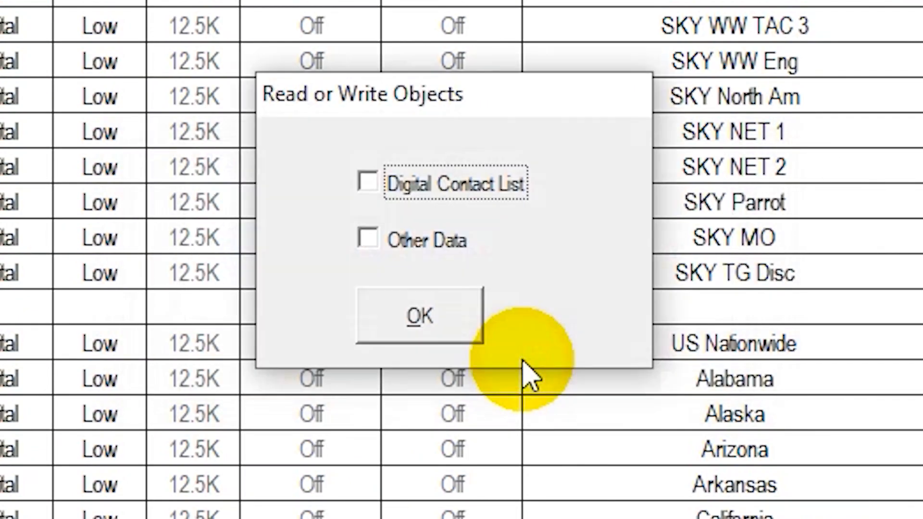
pyautogui.click(369, 238)
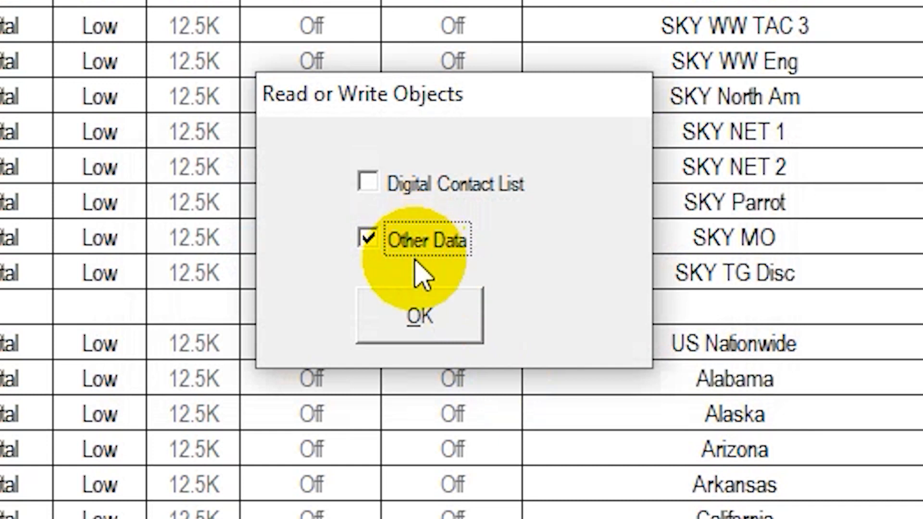
pyautogui.click(418, 314)
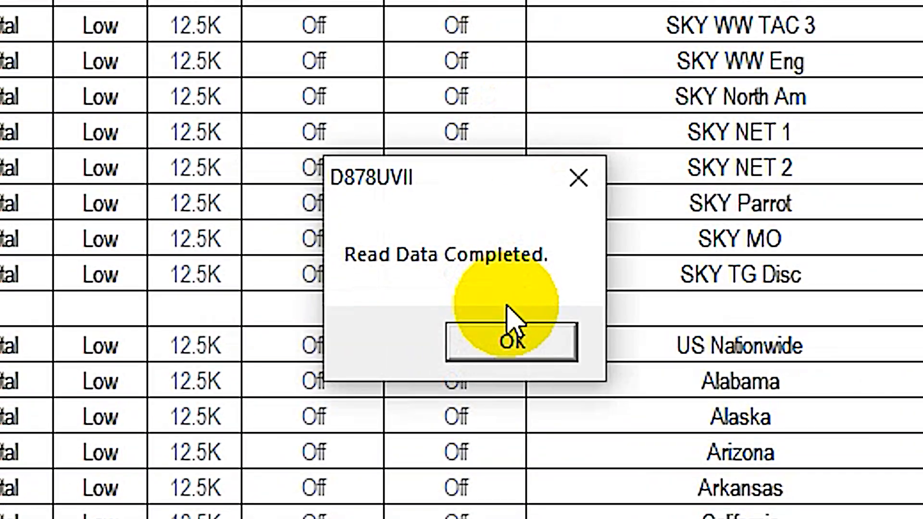
pyautogui.click(510, 341)
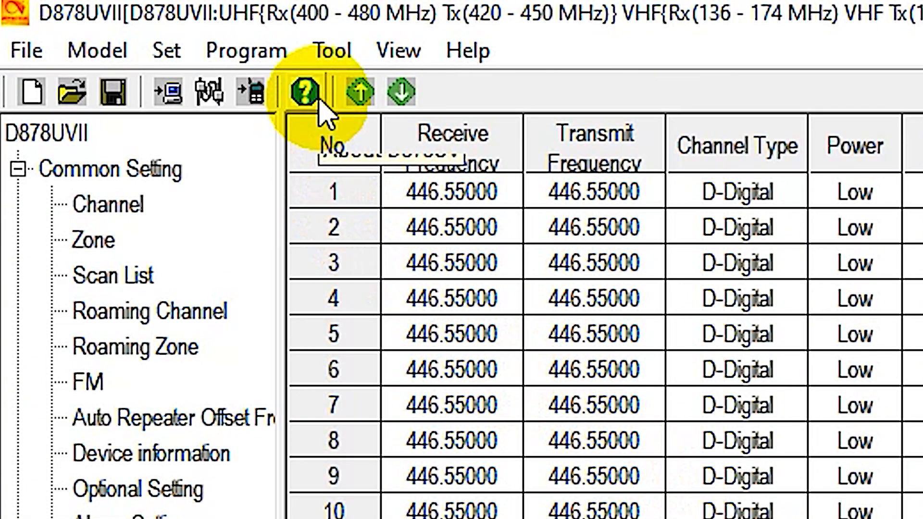
# Start Tool > Import, accept the CSV warning, and pick user 3-30-2022.csv on the Desktop as the Digital Contact List.
pyautogui.click(332, 49)
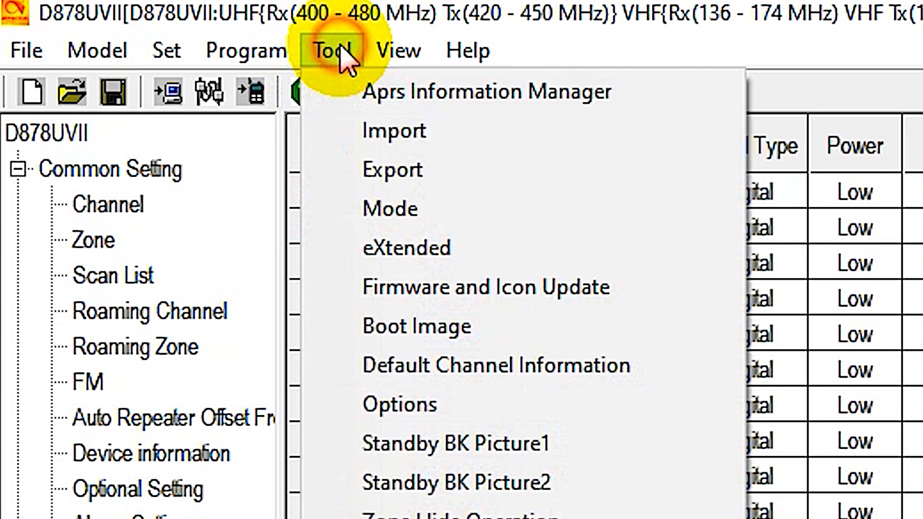
pyautogui.moveTo(394, 130)
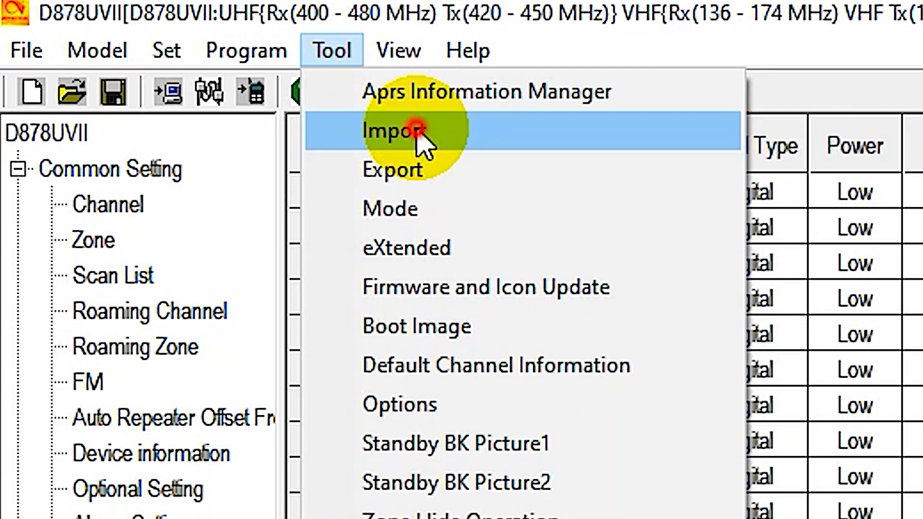
pyautogui.click(394, 131)
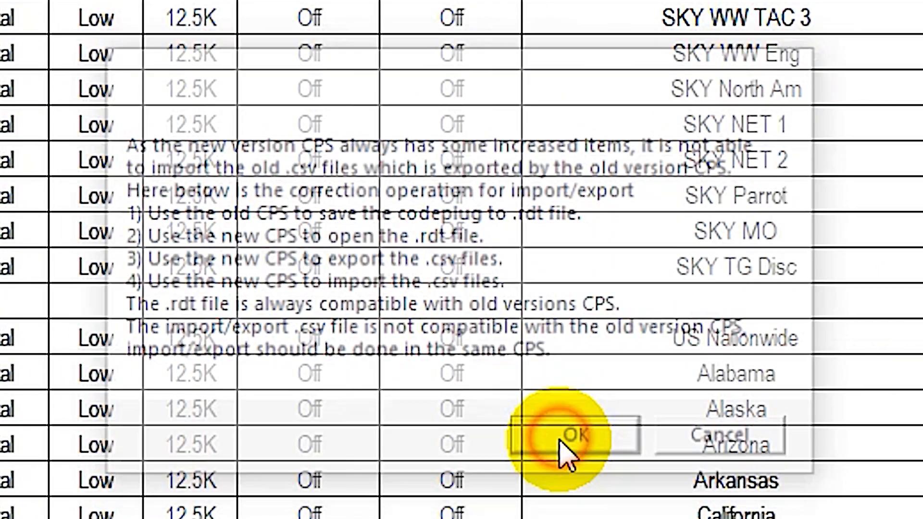
pyautogui.click(574, 435)
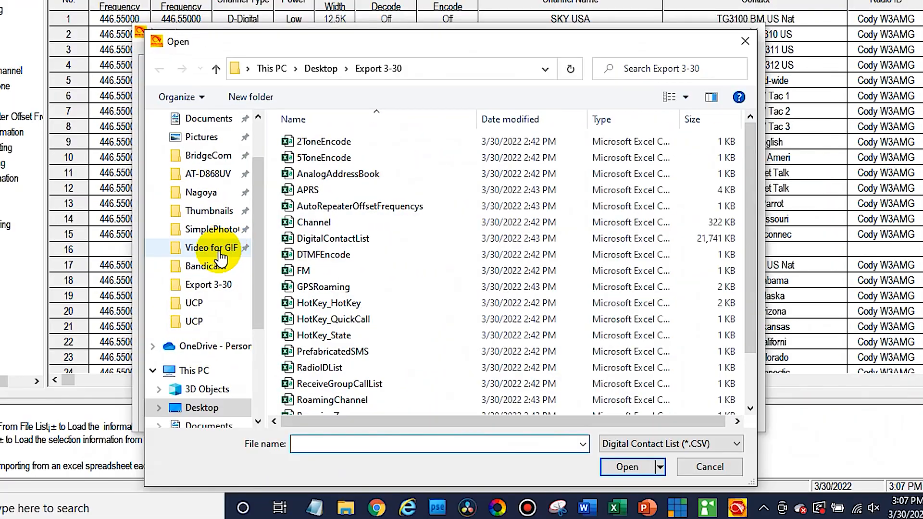
pyautogui.click(203, 407)
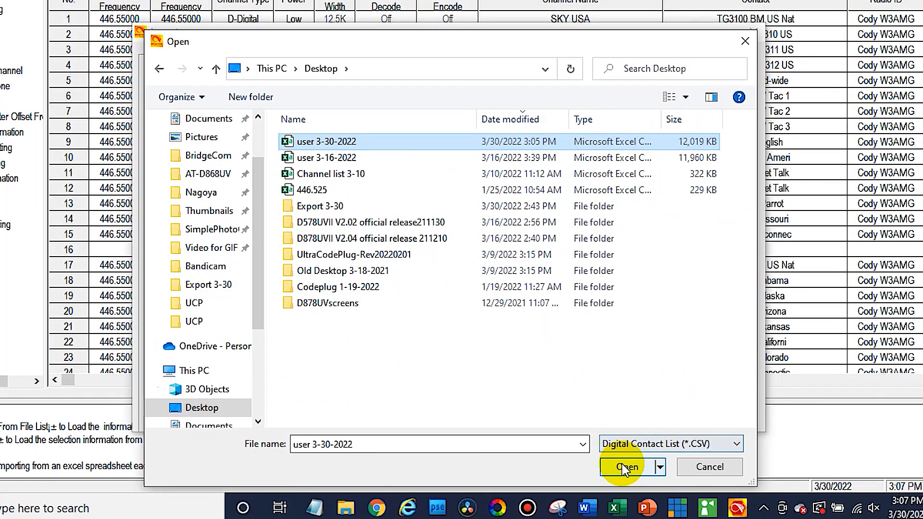
pyautogui.click(626, 466)
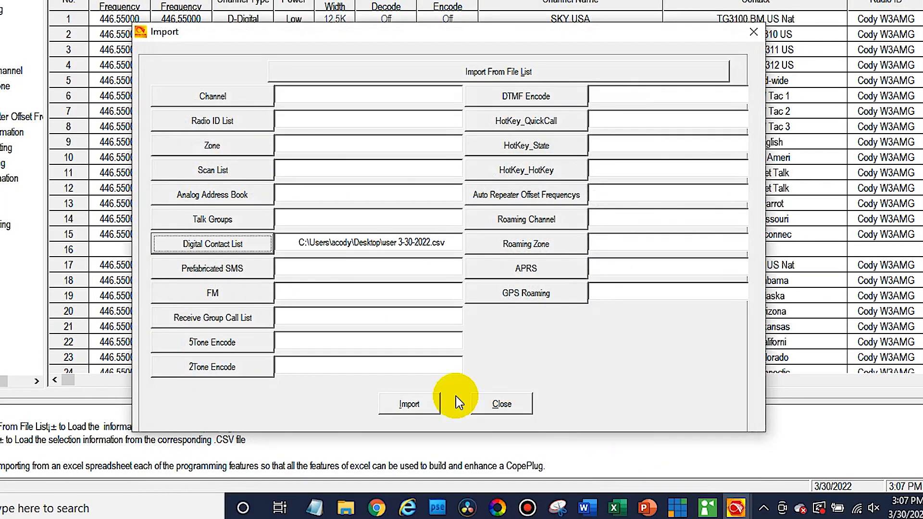
# Import the chosen contact list into the codeplug and acknowledge the import-complete notice.
pyautogui.click(409, 404)
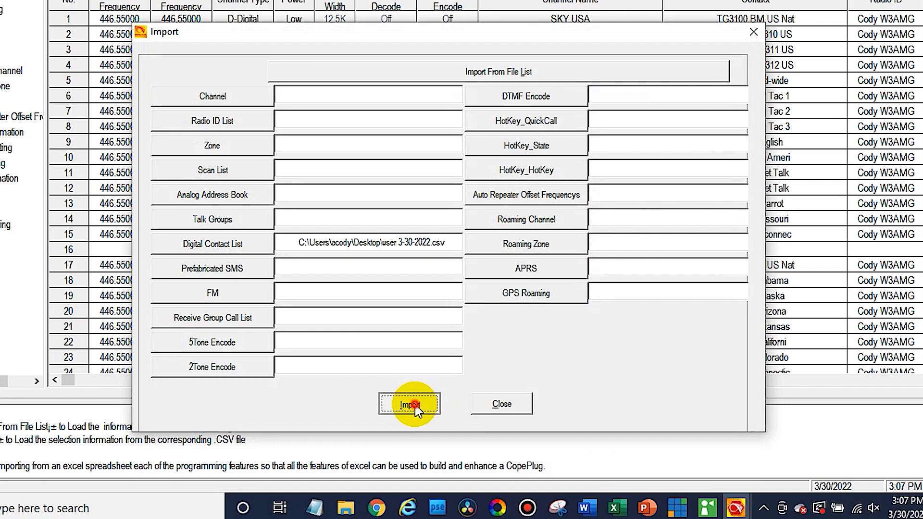
pyautogui.click(409, 405)
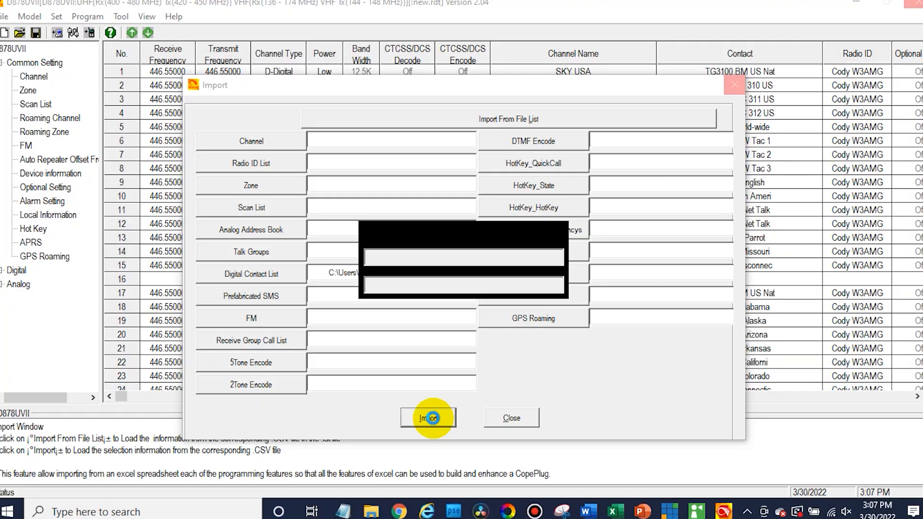
pyautogui.click(427, 419)
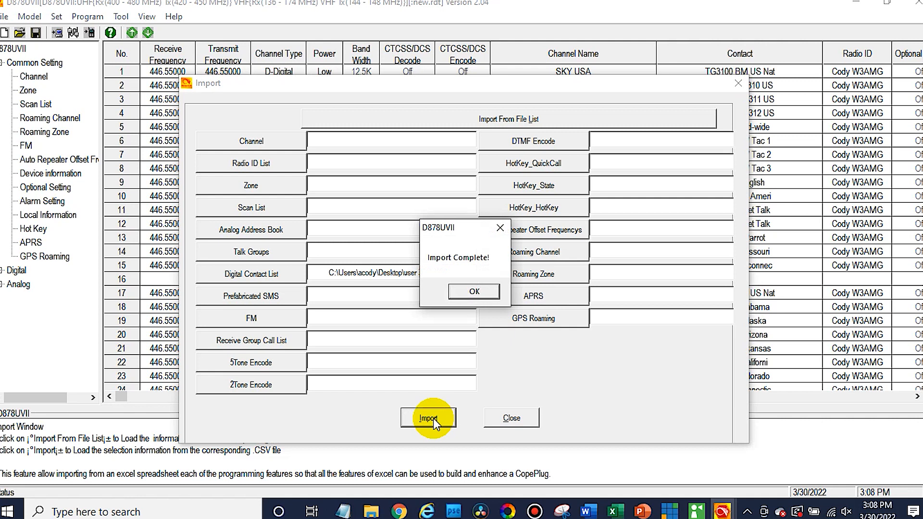
pyautogui.click(473, 290)
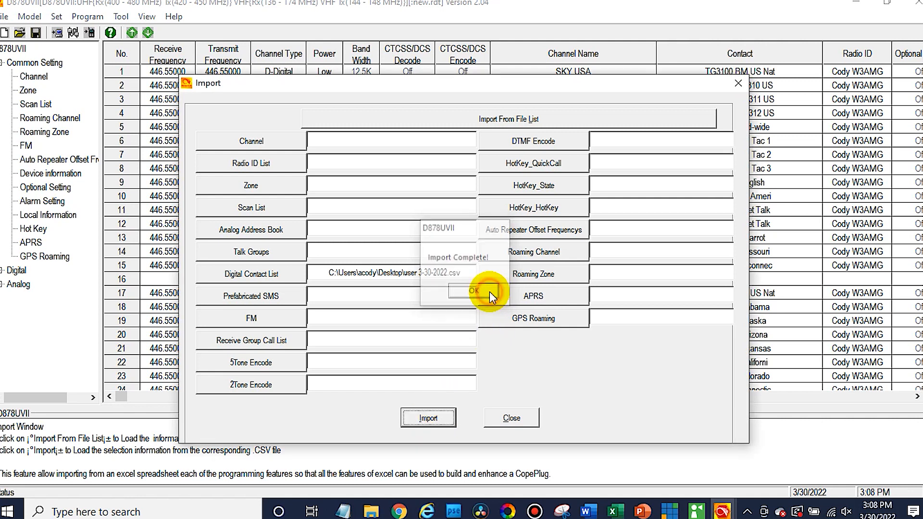
pyautogui.click(474, 290)
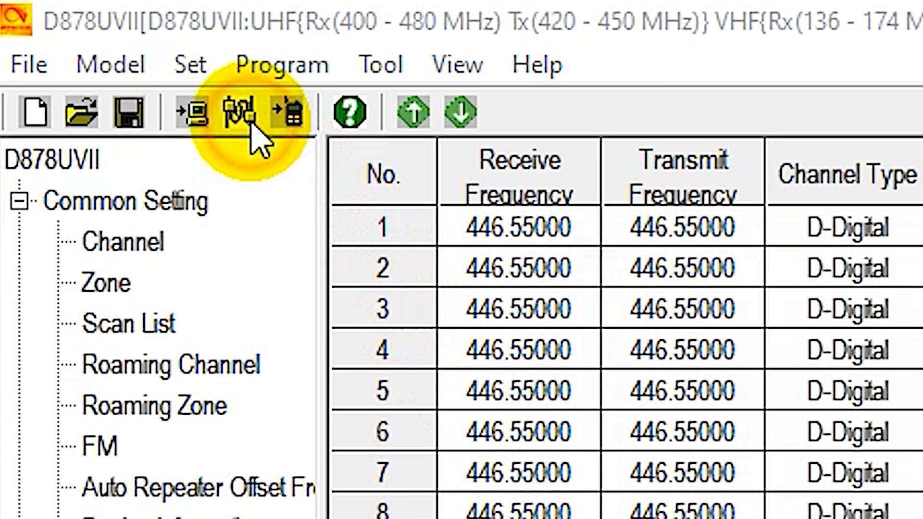
# Confirm the COM3 port, then write the Digital Contact List and Other Data to the radio.
pyautogui.click(244, 111)
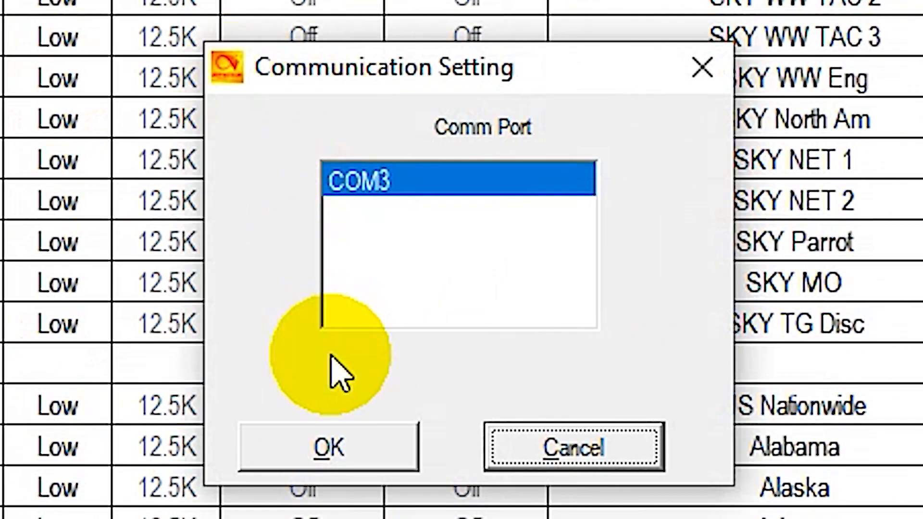
pyautogui.click(327, 447)
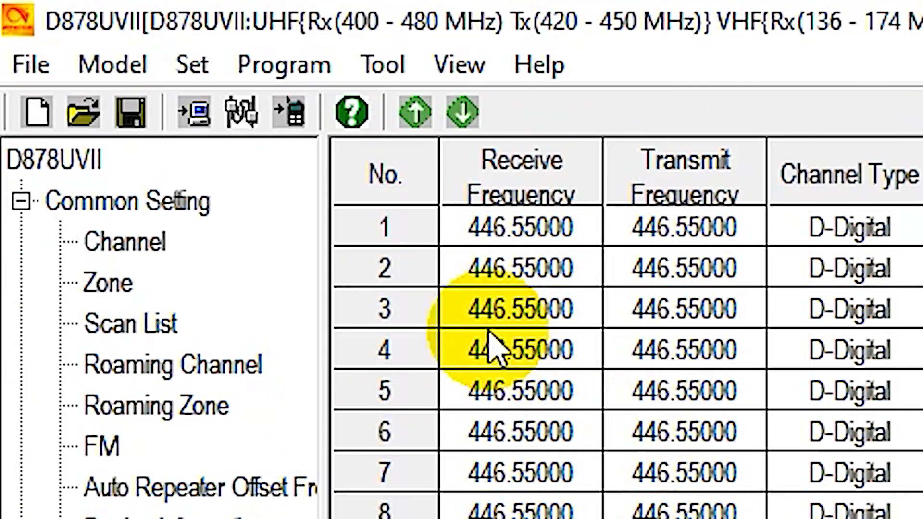
pyautogui.moveTo(288, 114)
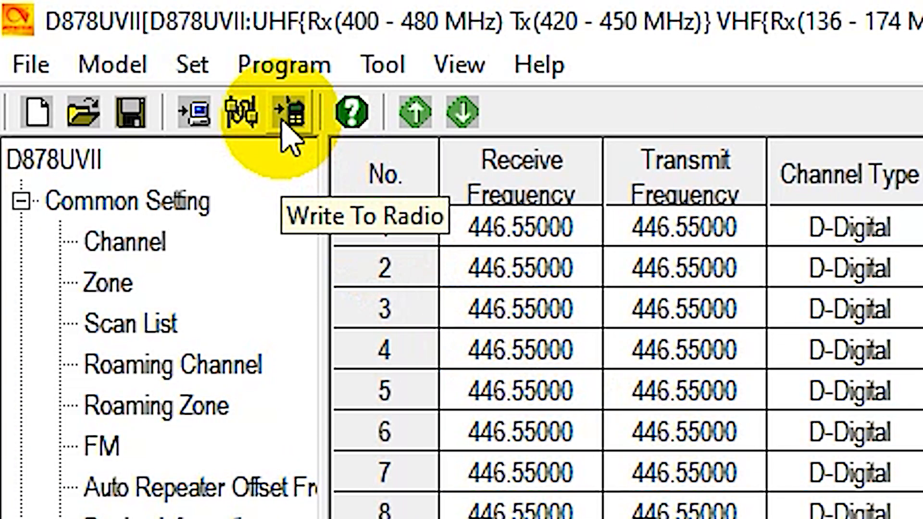
pyautogui.click(289, 112)
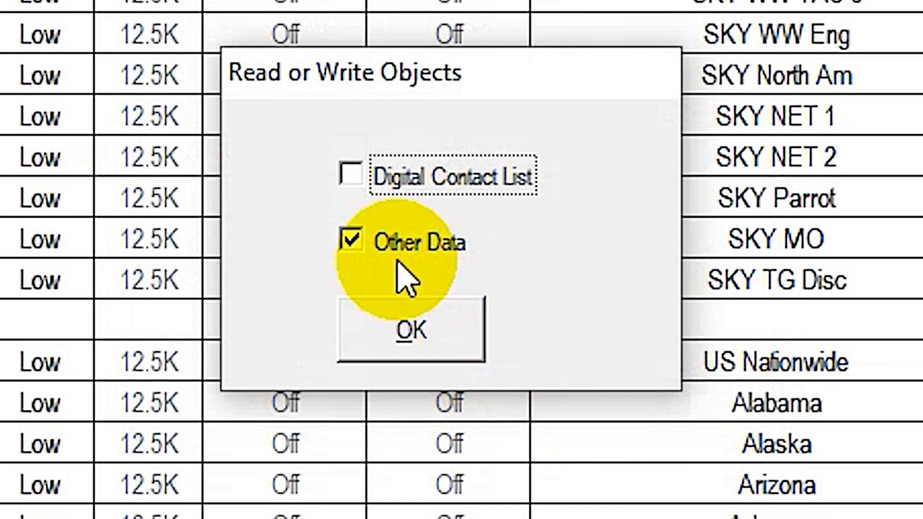
pyautogui.moveTo(455, 262)
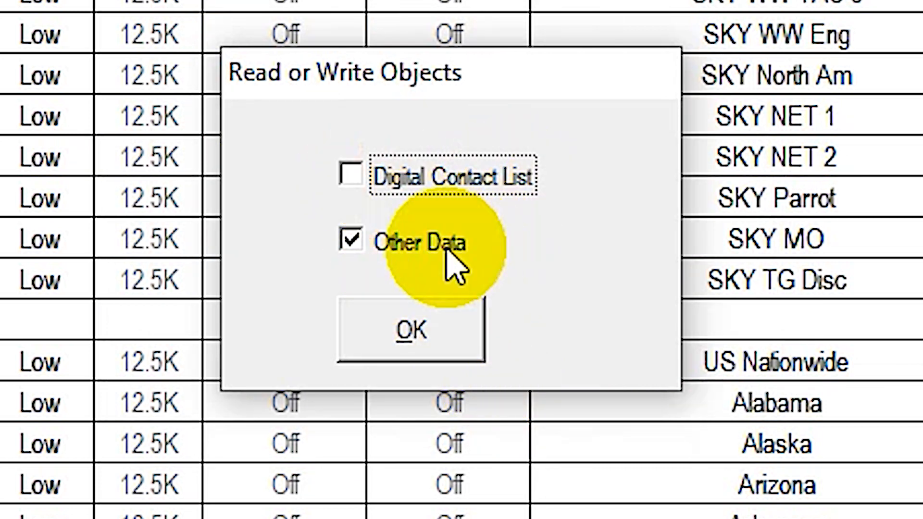
pyautogui.click(352, 175)
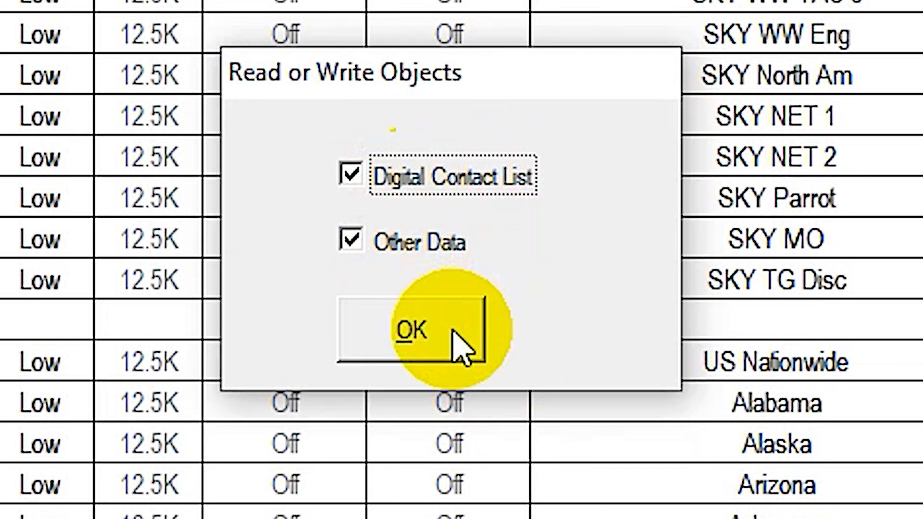
pyautogui.click(408, 329)
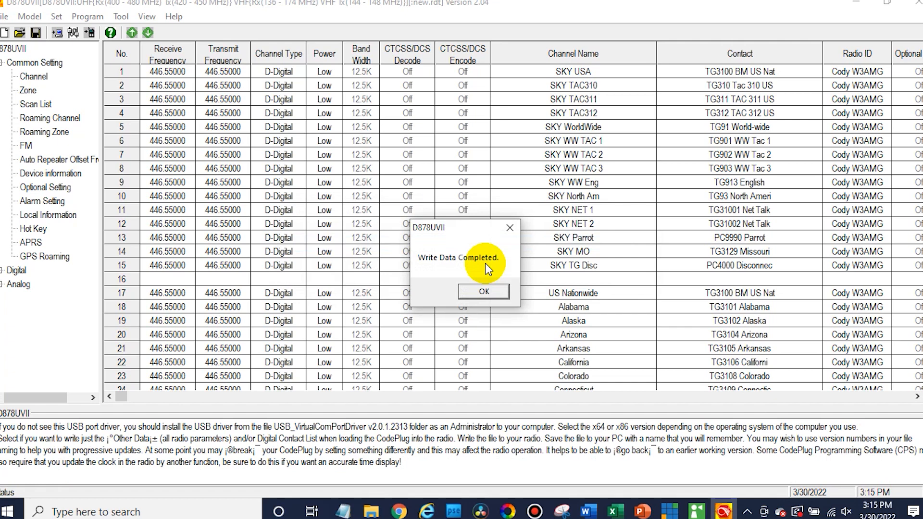
pyautogui.click(483, 292)
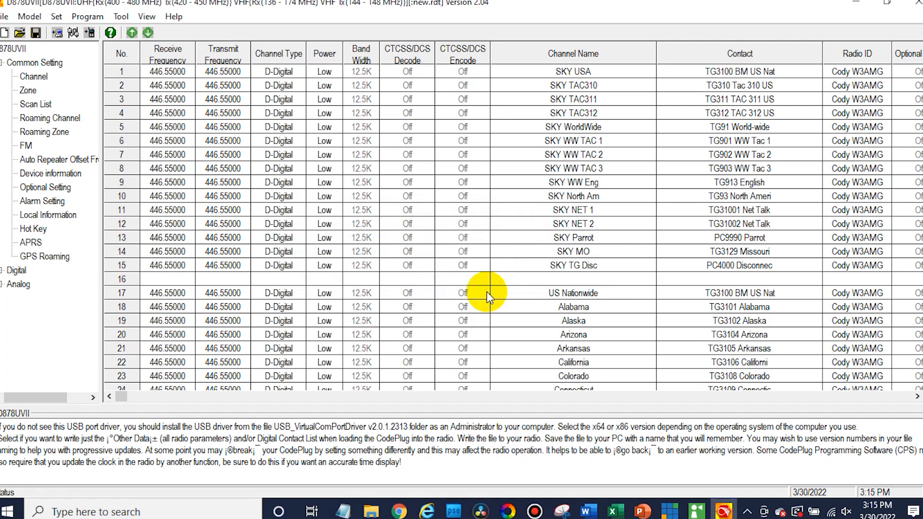